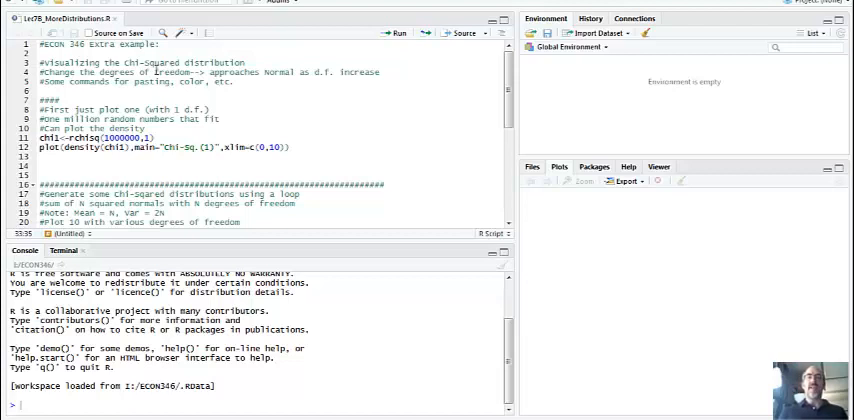
{"action": "mouse_move", "coordinate": [397, 105]}
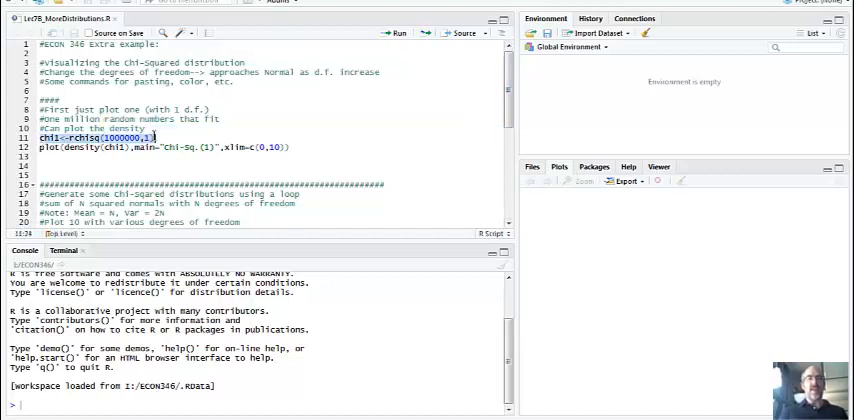
Run lines 11–12 to draw one million Chi-Sq.(1) values and plot their density
{"action": "left_click", "coordinate": [395, 33]}
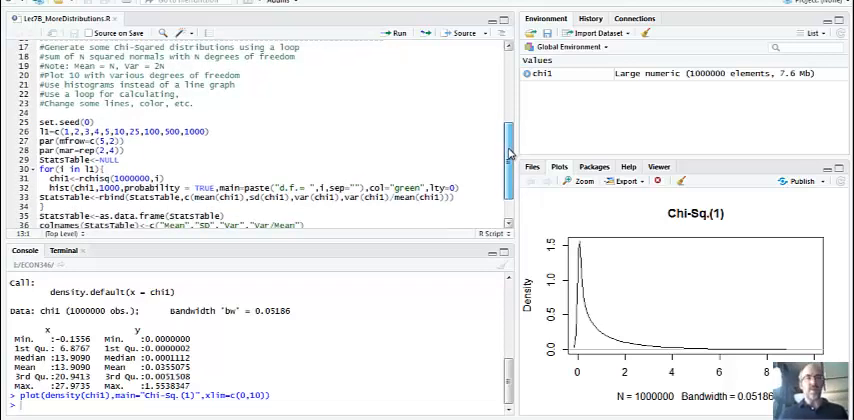
Review the set.seed, par(mfrow=c(5,2)) and hist/rbind loop code building StatsTable
{"action": "scroll", "scroll_direction": "down", "scroll_amount": 3}
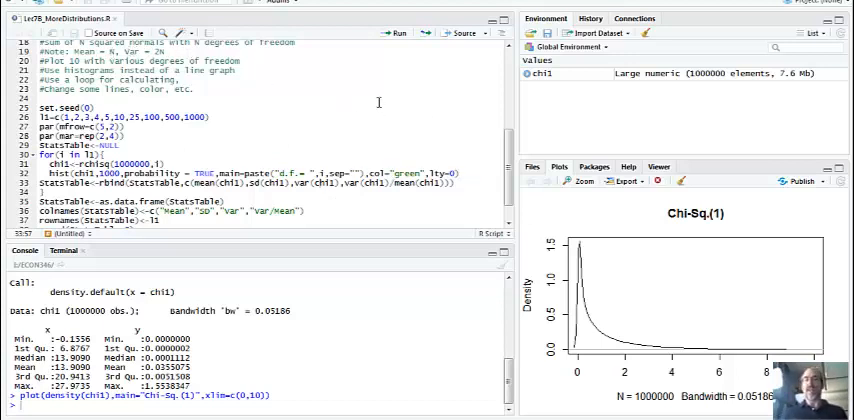
{"action": "scroll", "scroll_direction": "down", "scroll_amount": 3}
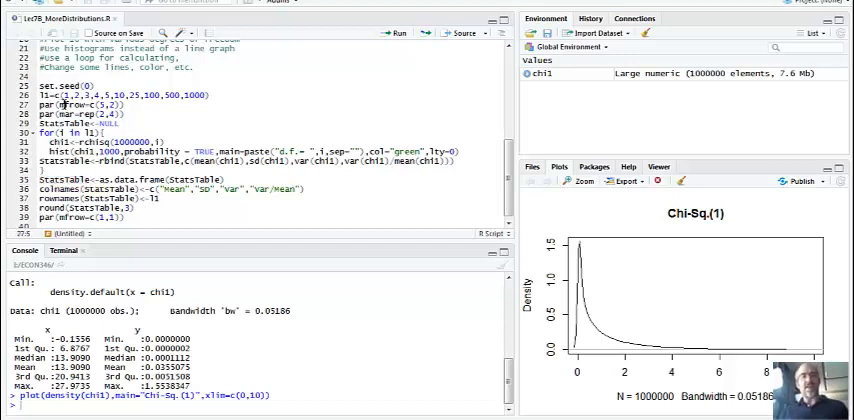
{"action": "double_click", "coordinate": [77, 102]}
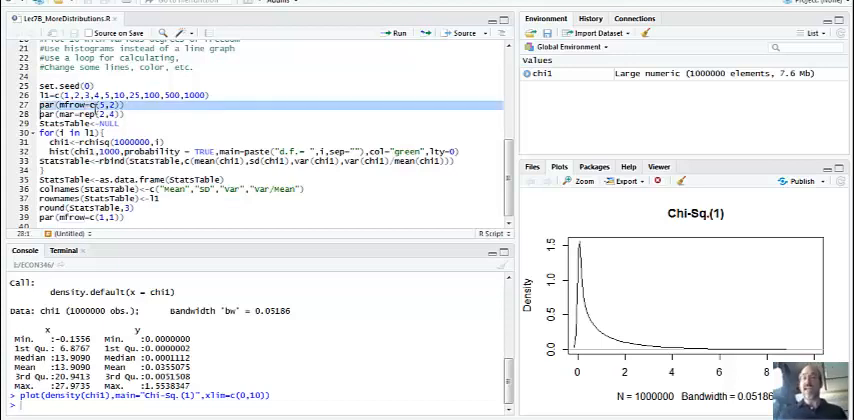
{"action": "mouse_move", "coordinate": [708, 233]}
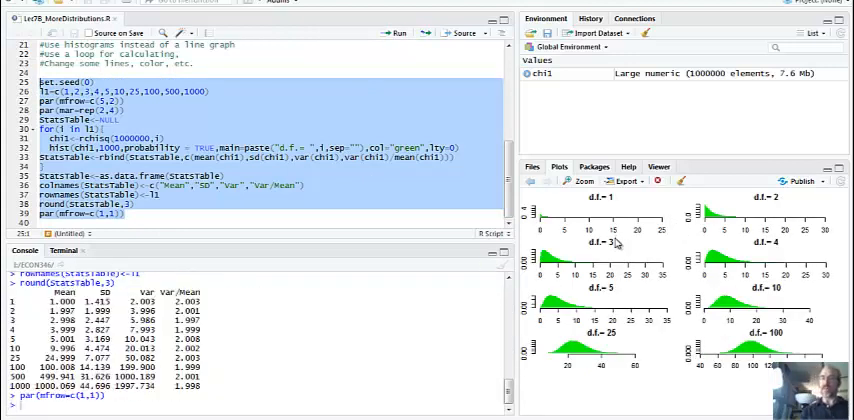
{"action": "mouse_move", "coordinate": [640, 251]}
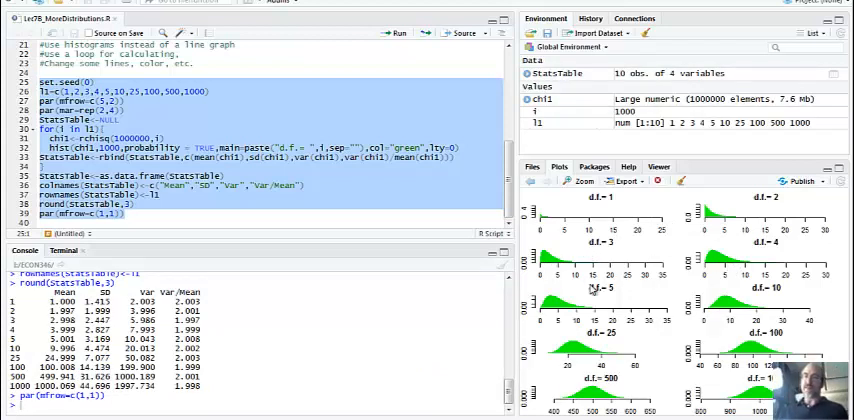
{"action": "mouse_move", "coordinate": [665, 375]}
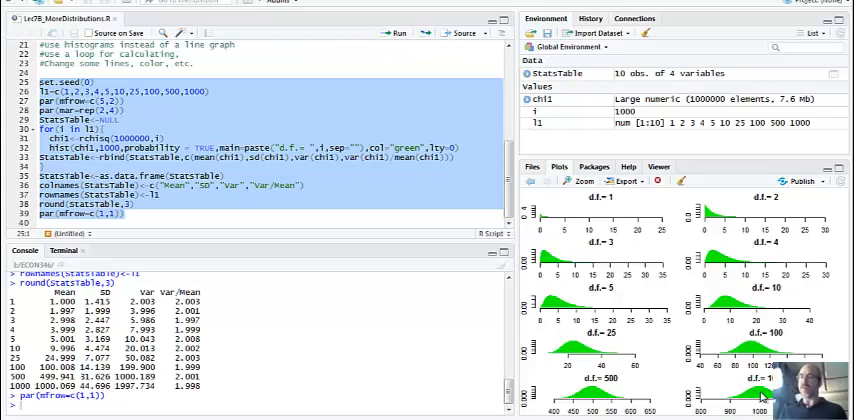
{"action": "mouse_move", "coordinate": [547, 222]}
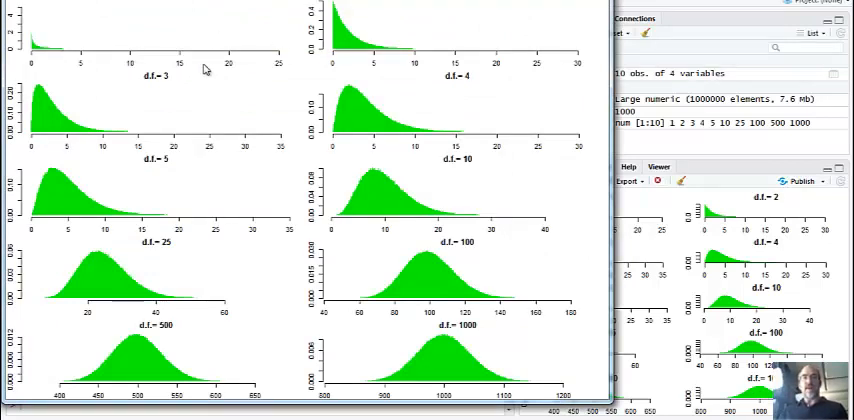
{"action": "mouse_move", "coordinate": [193, 265]}
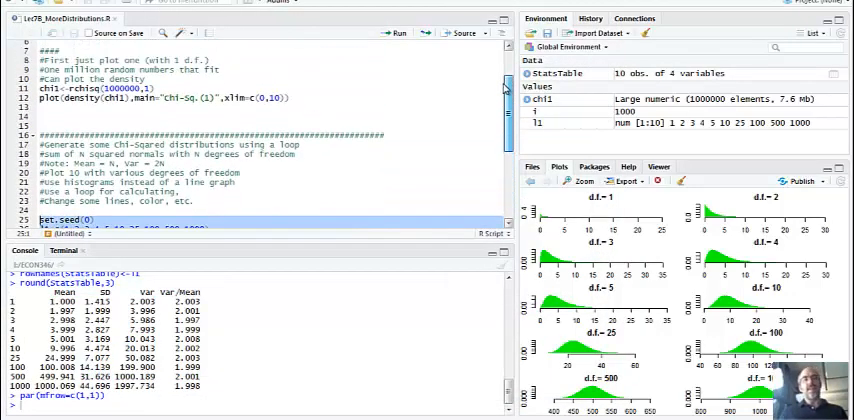
{"action": "scroll", "scroll_direction": "down", "scroll_amount": 3}
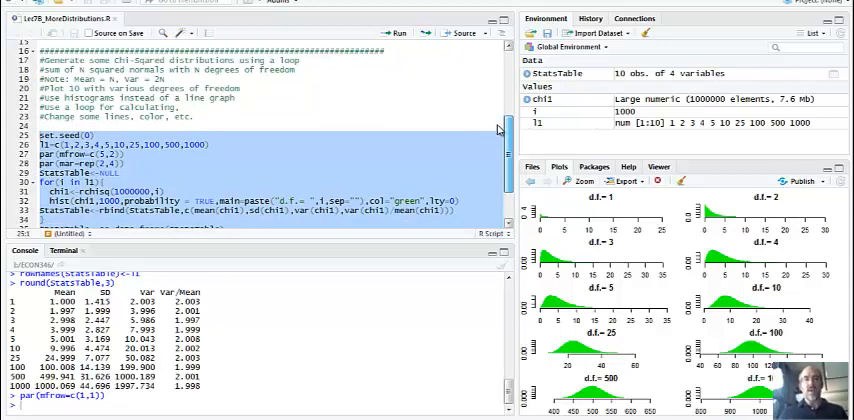
{"action": "scroll", "scroll_direction": "down", "scroll_amount": 3}
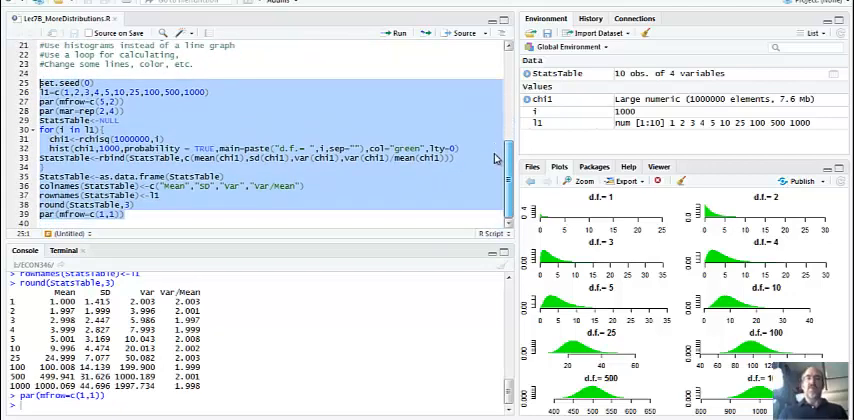